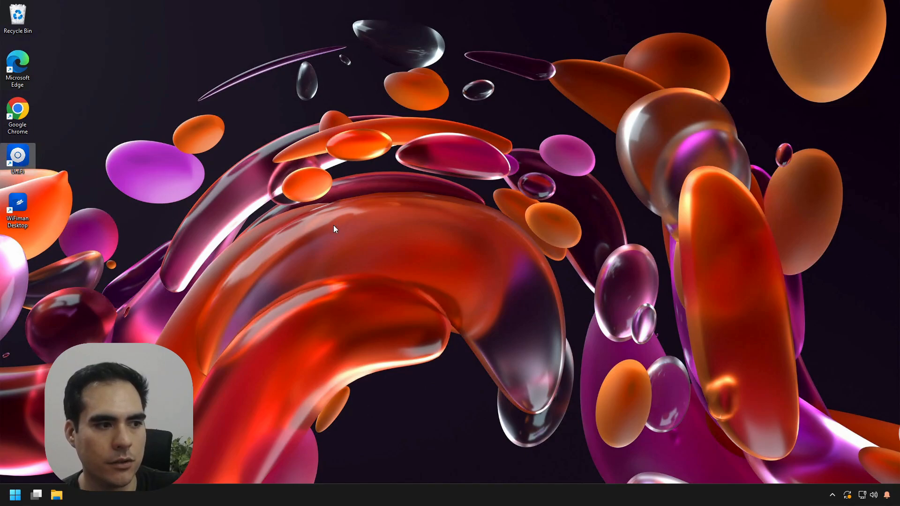
Launch UniFi Network Server from the desktop shortcut until it reports version 8.6.9 started.
{"action": "double_click", "coordinate": [17, 159]}
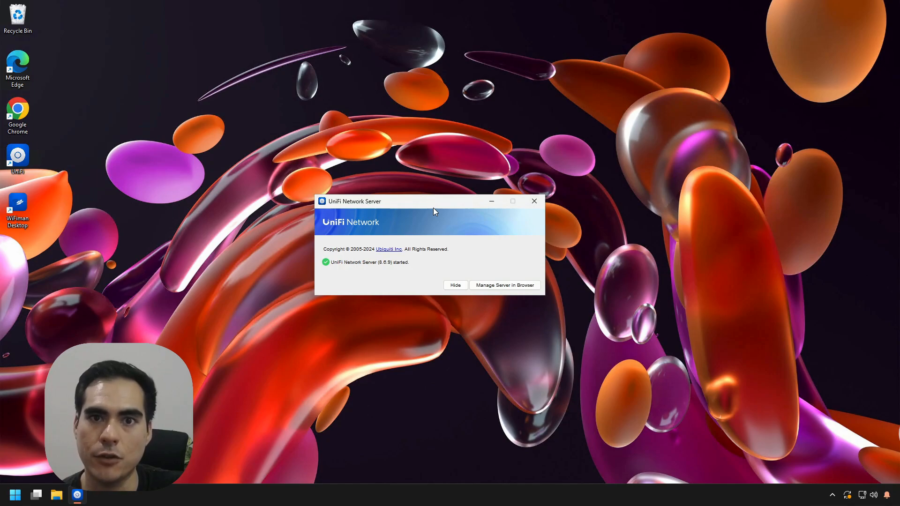
{"action": "mouse_move", "coordinate": [521, 289]}
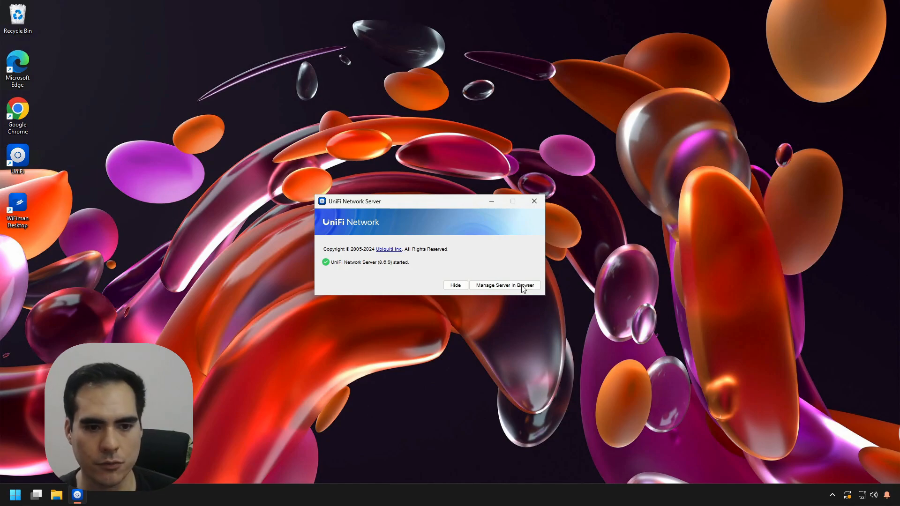
Sign in to the local server's browser management page to reach the network dashboard.
{"action": "left_click", "coordinate": [504, 286]}
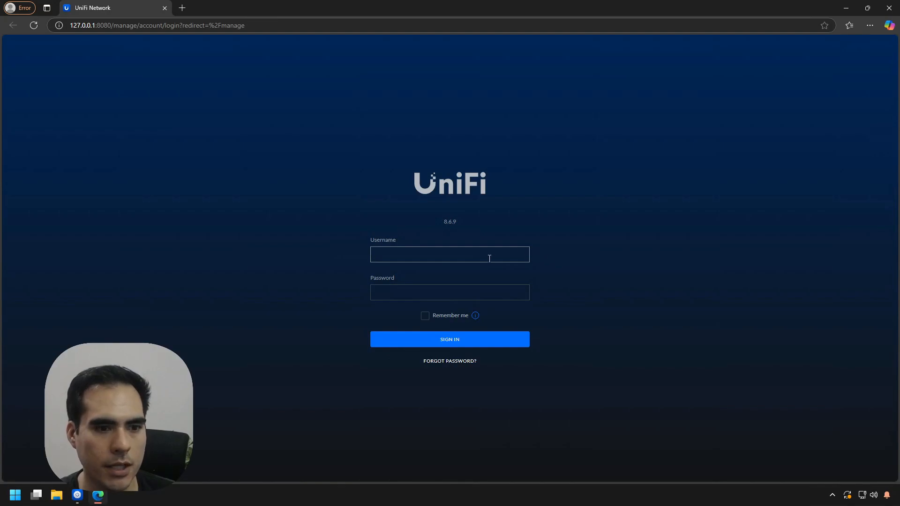
{"action": "left_click", "coordinate": [449, 339]}
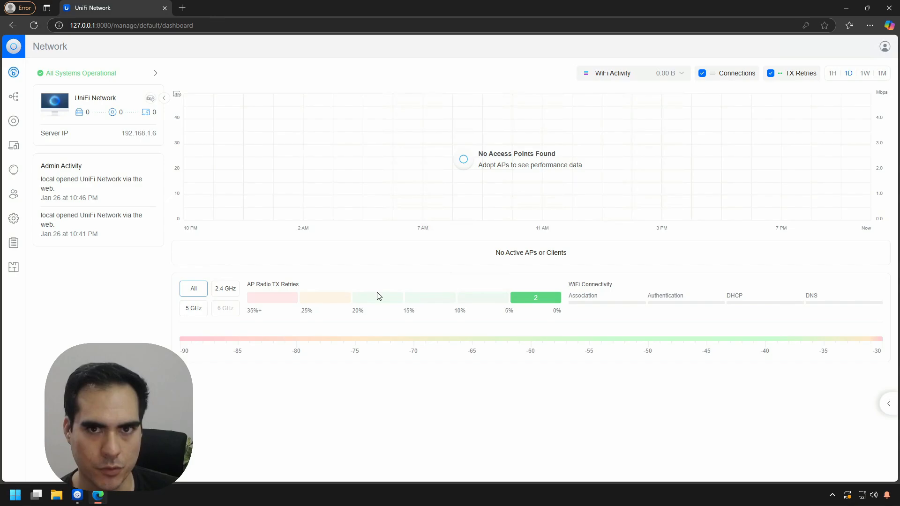
Show the devices list with the U6+ access point at 192.168.1.2 awaiting adoption.
{"action": "left_click", "coordinate": [13, 121]}
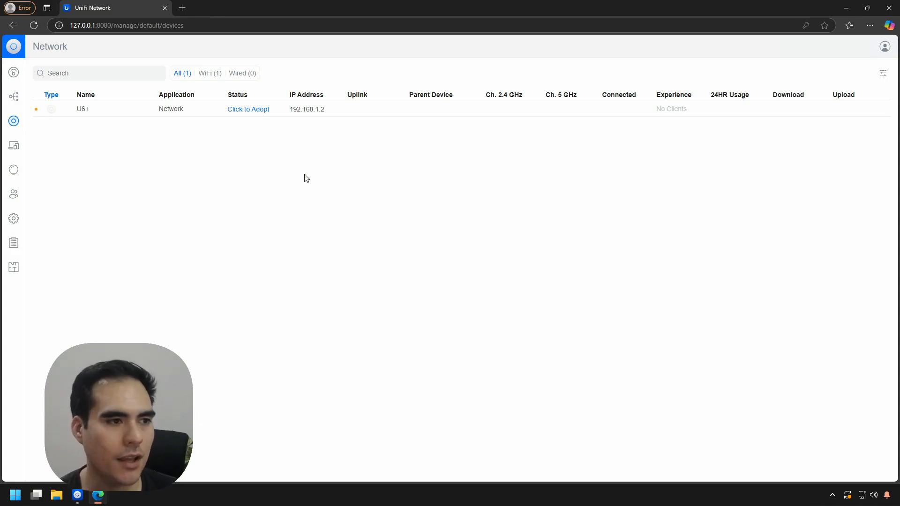
{"action": "mouse_move", "coordinate": [36, 109]}
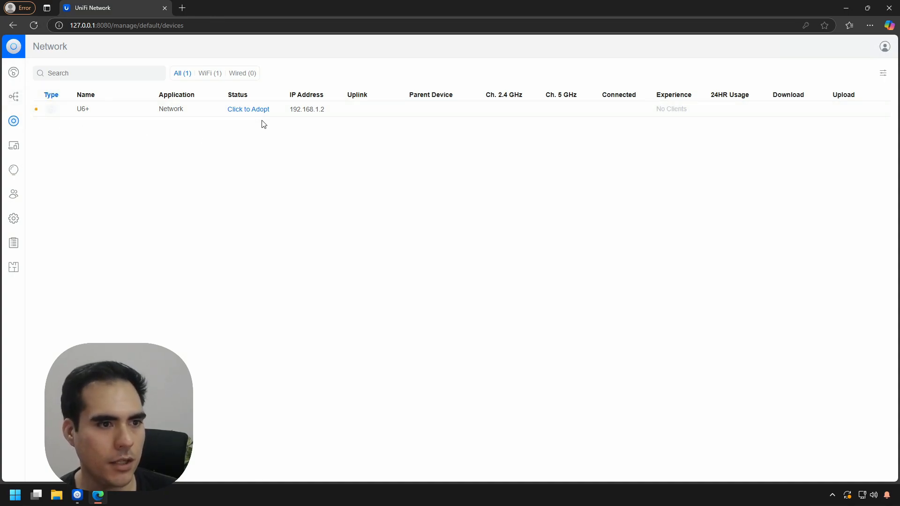
Adopt the U6+ access point so its status moves through Adopting to Up to date.
{"action": "left_click", "coordinate": [247, 109]}
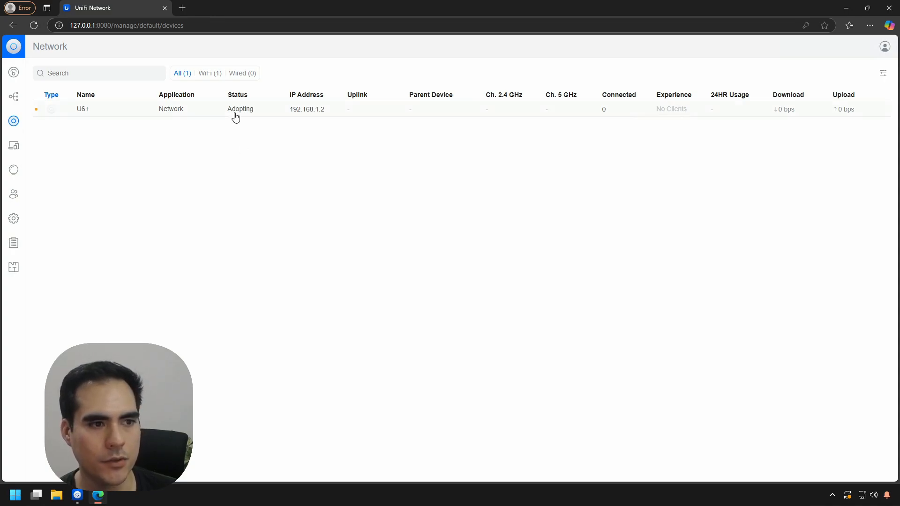
{"action": "mouse_move", "coordinate": [442, 217]}
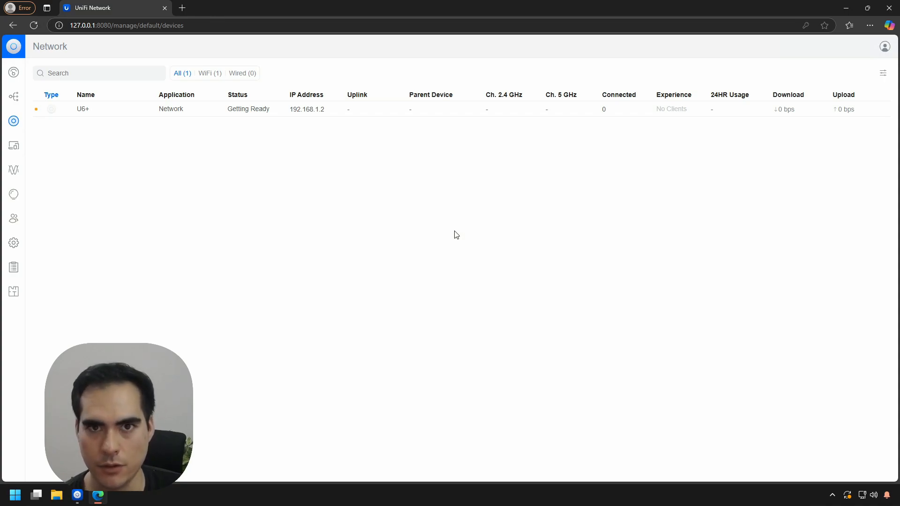
{"action": "mouse_move", "coordinate": [330, 212]}
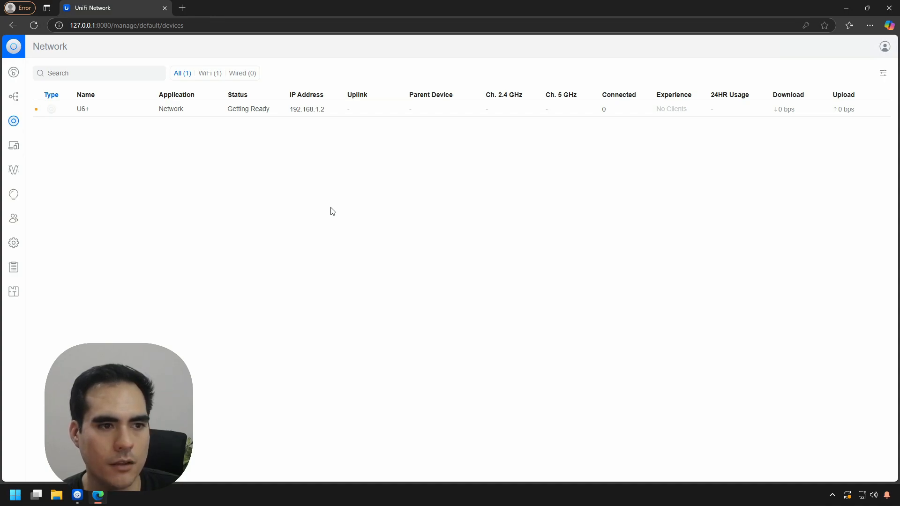
{"action": "mouse_move", "coordinate": [338, 210]}
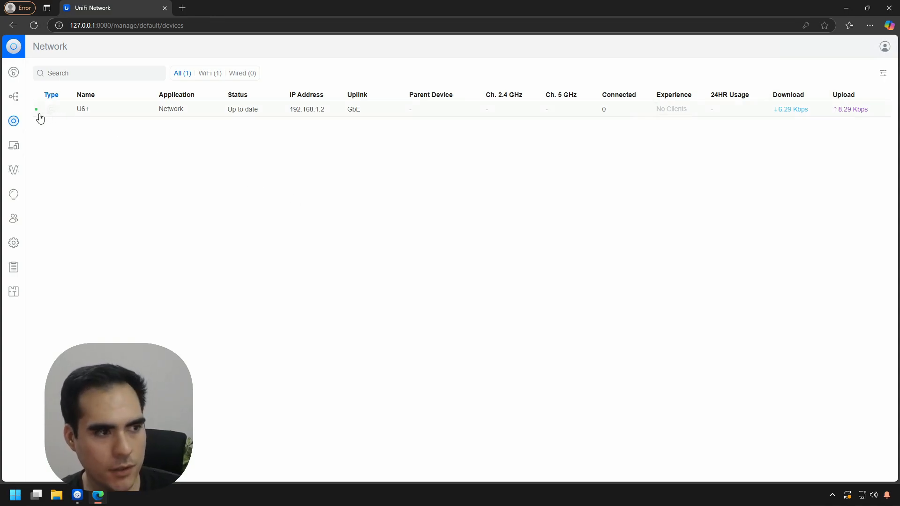
{"action": "mouse_move", "coordinate": [36, 110]}
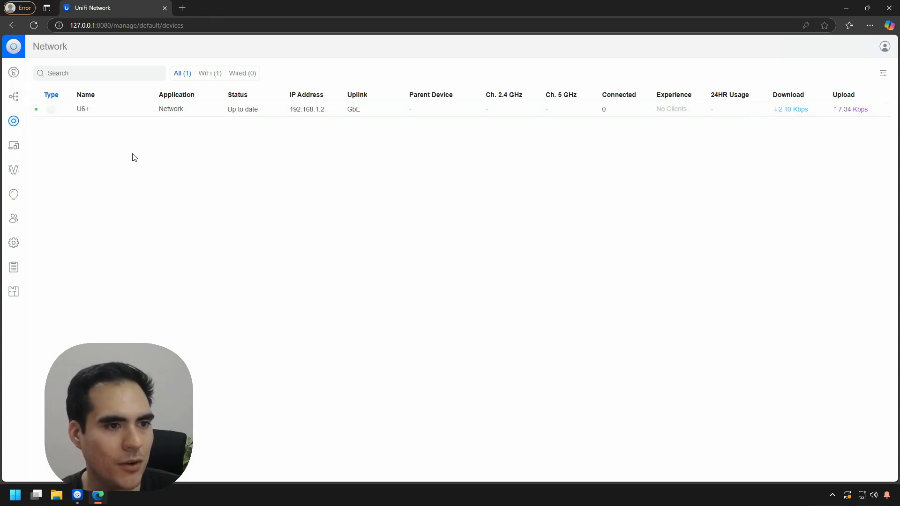
{"action": "mouse_move", "coordinate": [238, 118]}
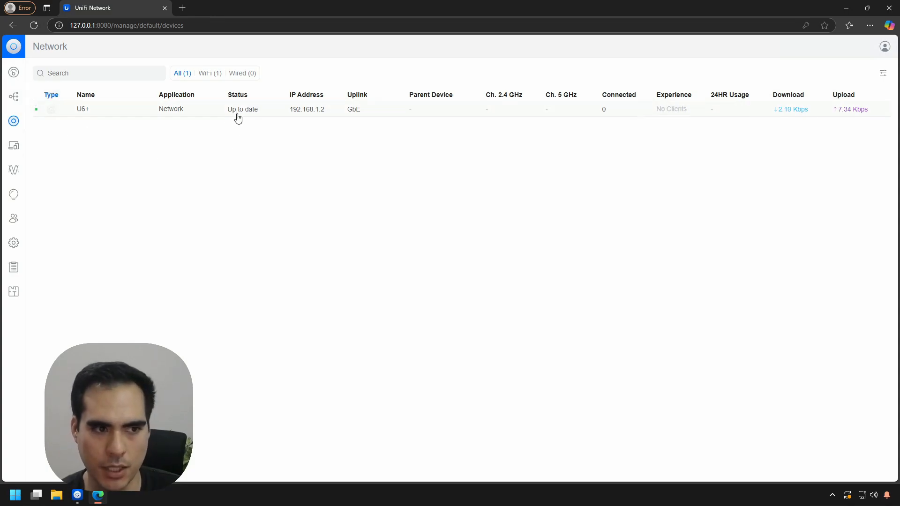
{"action": "mouse_move", "coordinate": [280, 119]}
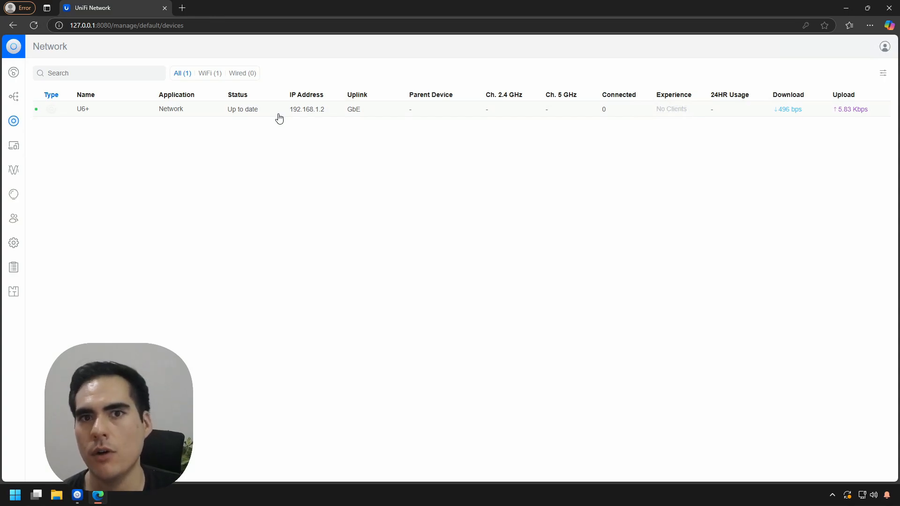
{"action": "mouse_move", "coordinate": [282, 116]}
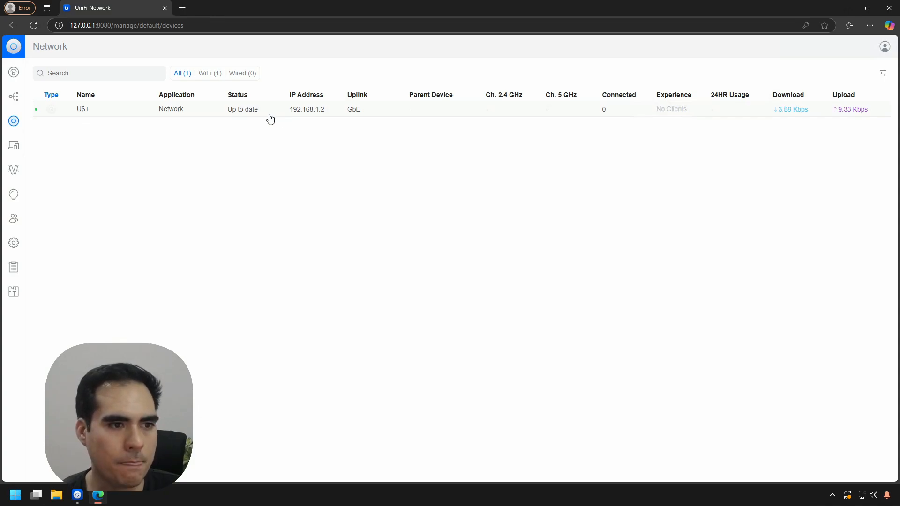
View the U6+ side panel's channel usage insights, then its settings with name and radio options.
{"action": "left_click", "coordinate": [82, 108]}
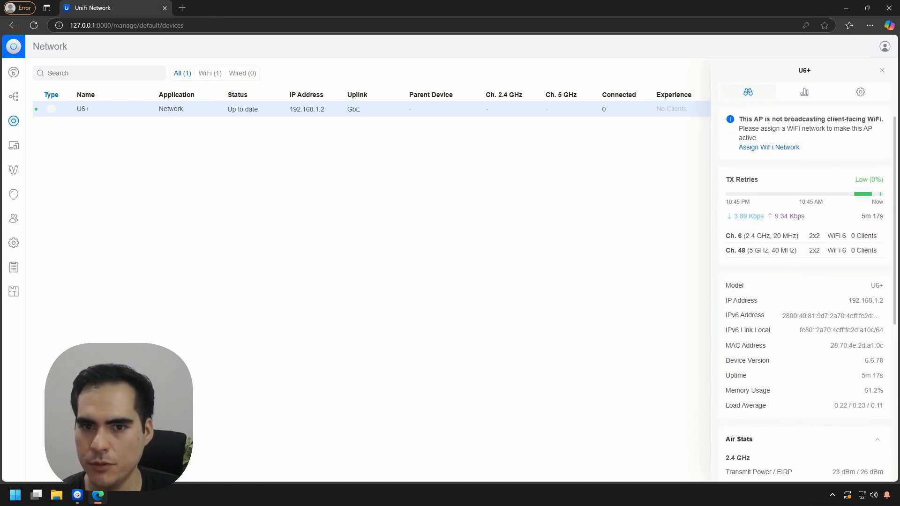
{"action": "left_click", "coordinate": [804, 92]}
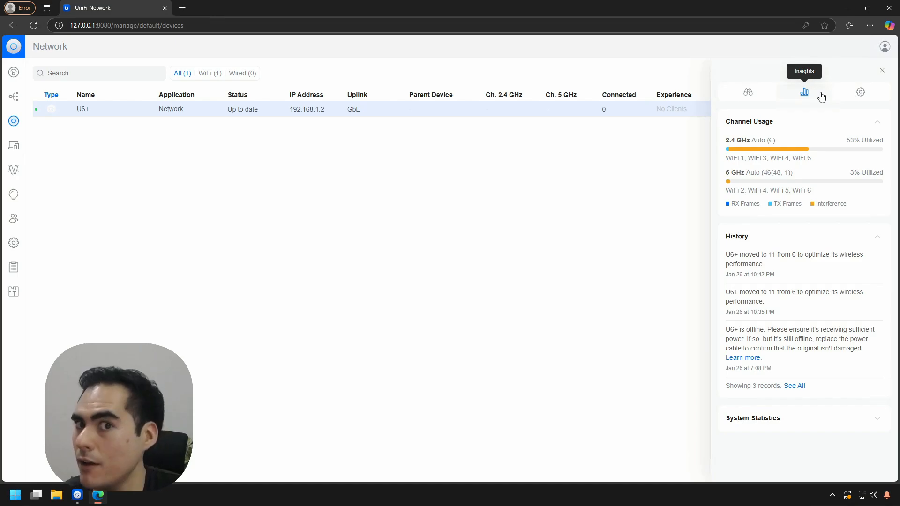
{"action": "left_click", "coordinate": [859, 92]}
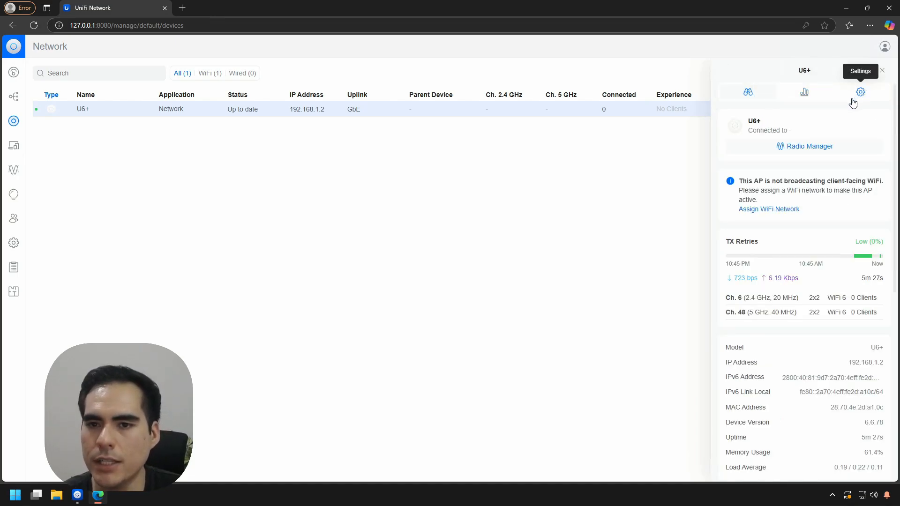
{"action": "left_click", "coordinate": [860, 92]}
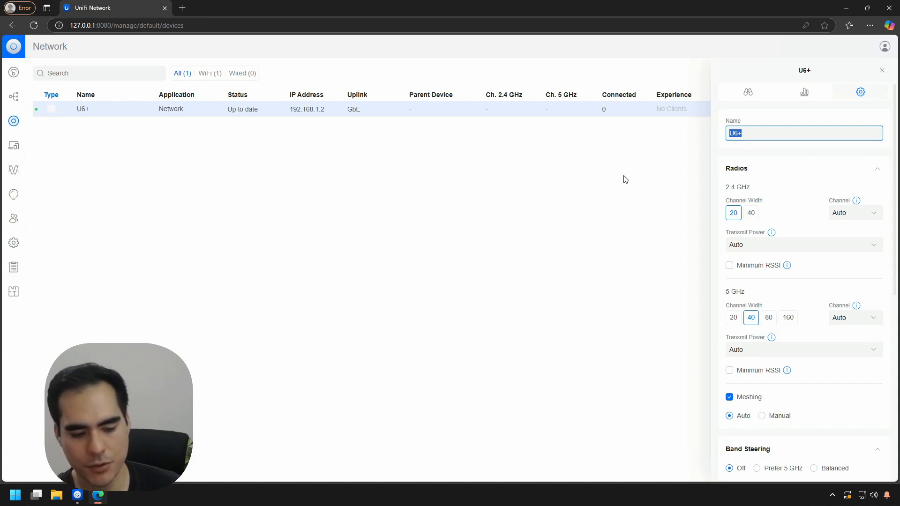
Rename the access point from U6+ to 'Room 1' and apply so the devices list shows it.
{"action": "type", "text": "Room 1"}
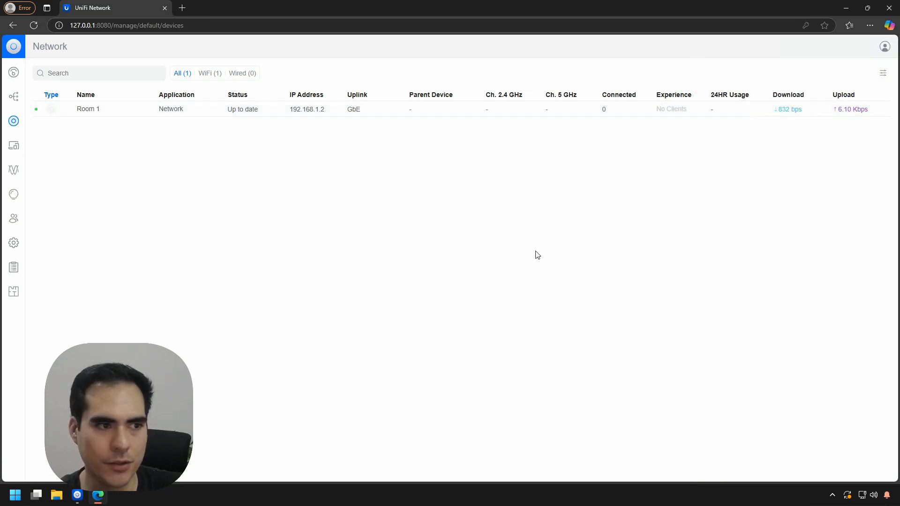
{"action": "mouse_move", "coordinate": [202, 193]}
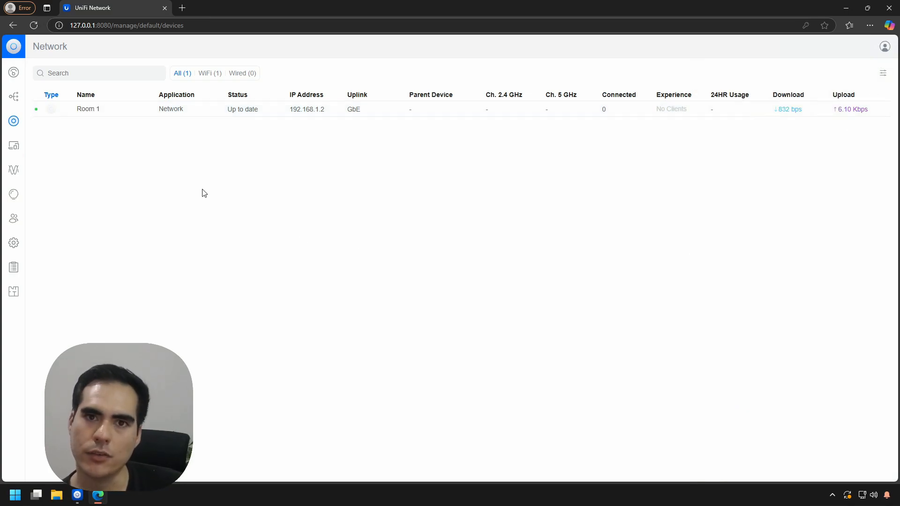
{"action": "mouse_move", "coordinate": [36, 109]}
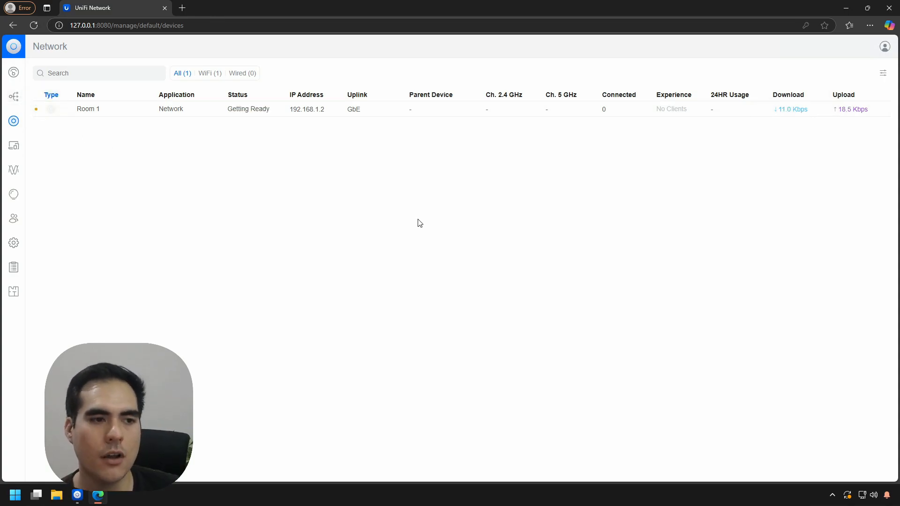
{"action": "mouse_move", "coordinate": [402, 189]}
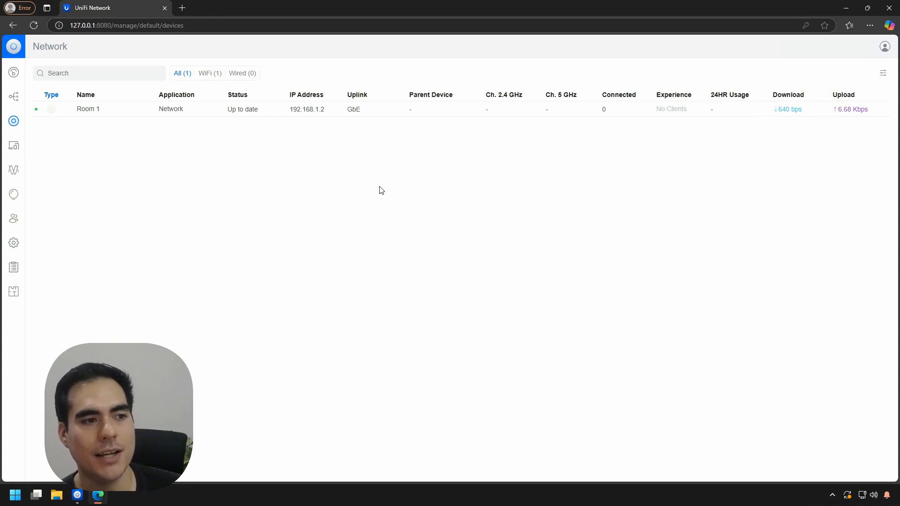
{"action": "mouse_move", "coordinate": [363, 236]}
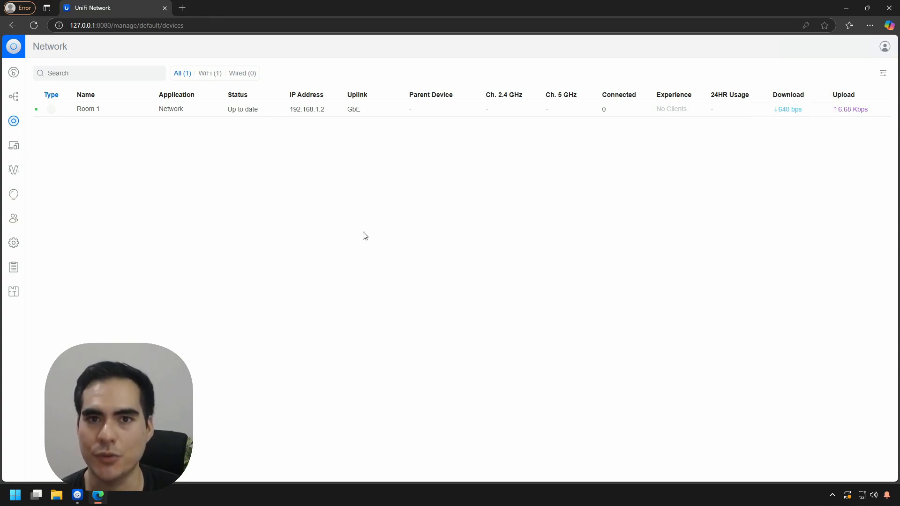